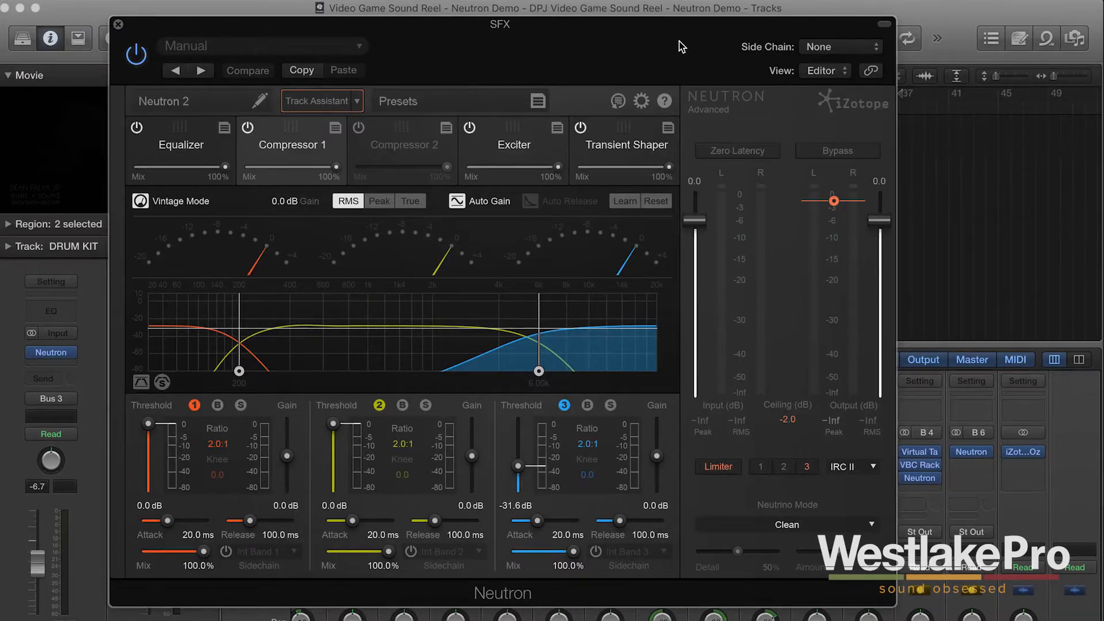
mouse_move(725, 122)
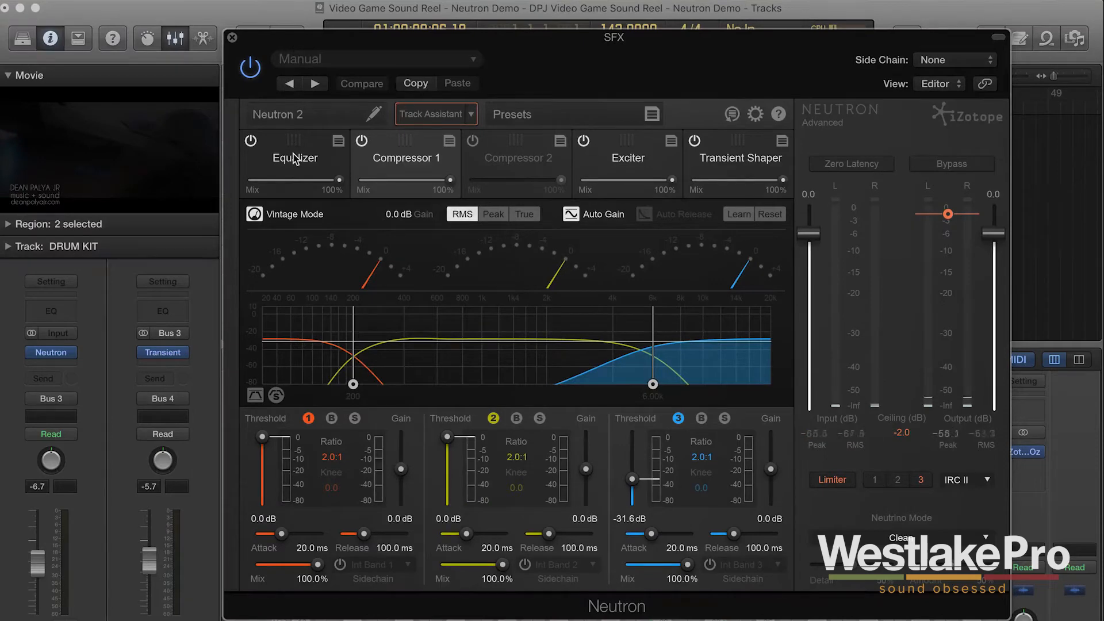
Step: Show Neutron 2's EQ curve with band 5 boosted, play the SFX stem, then bypass the plugin
click(295, 158)
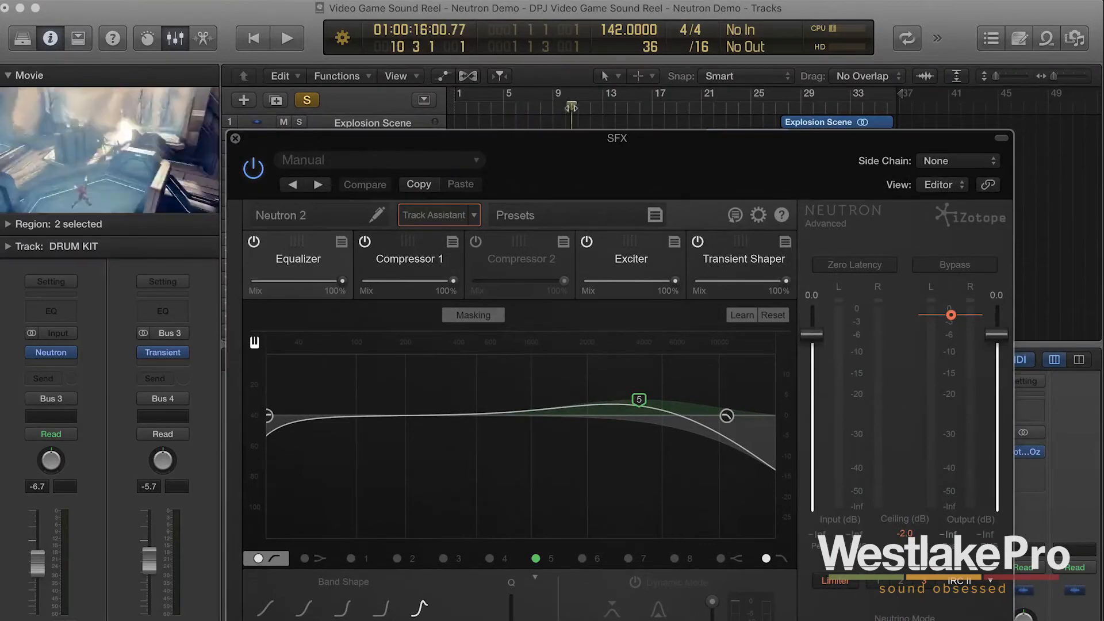
click(286, 38)
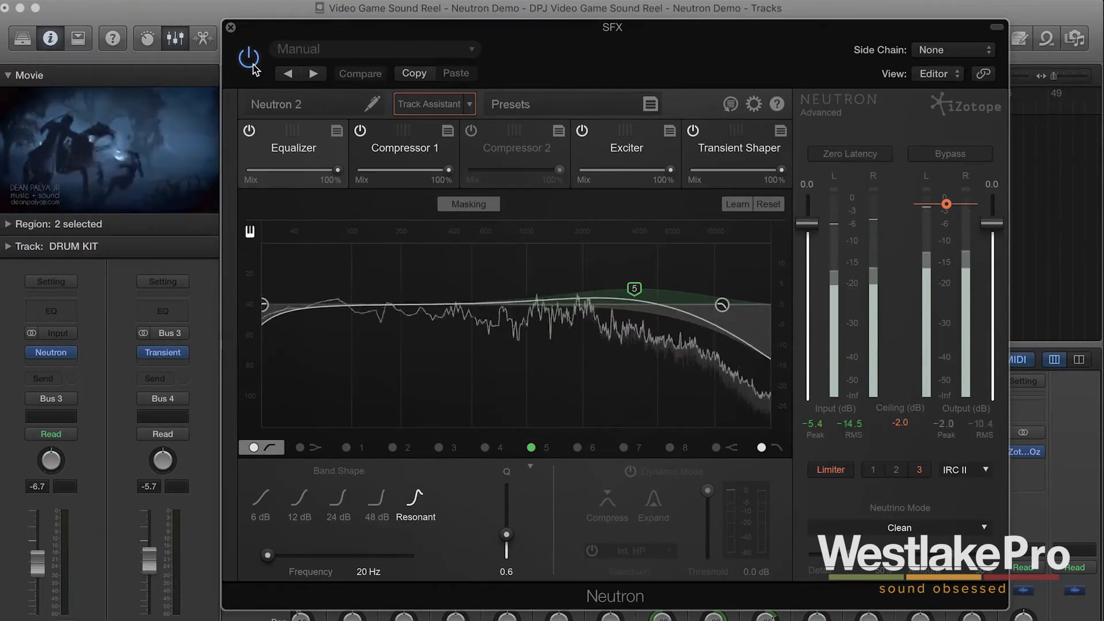
click(248, 58)
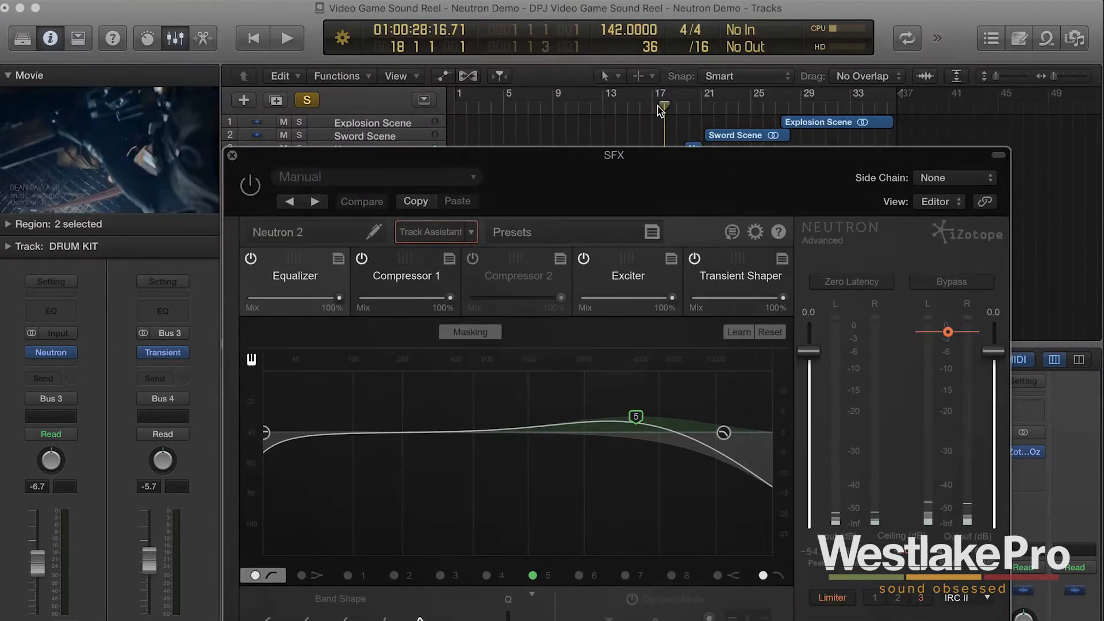
Step: Replay the Sword Scene toggling Neutron 2 on and off, then close the plugin window
click(285, 37)
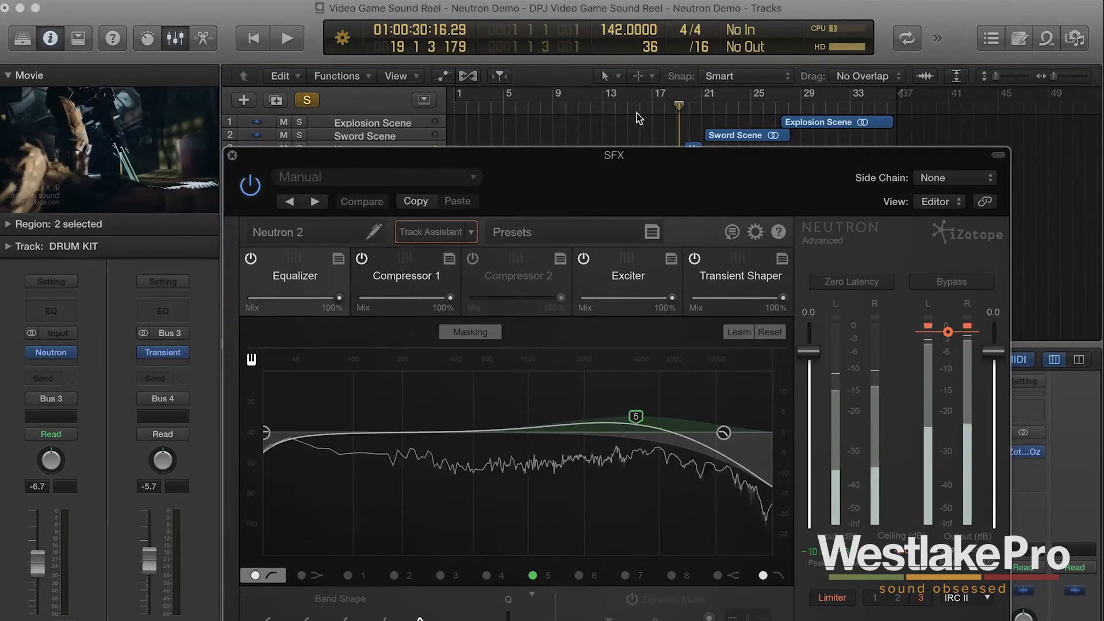
click(285, 38)
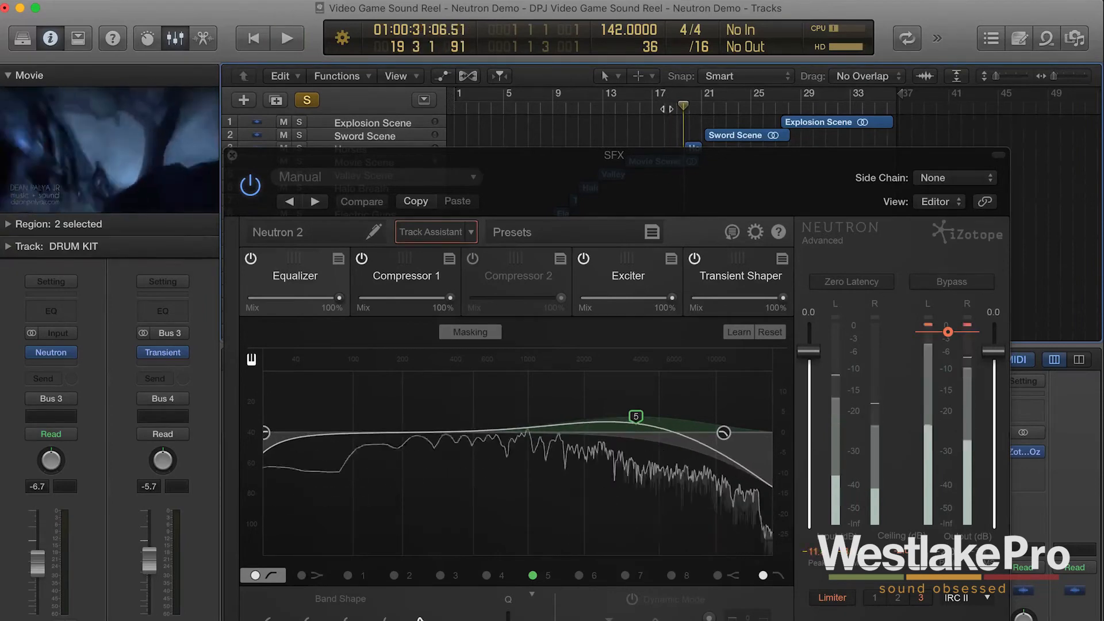
click(286, 38)
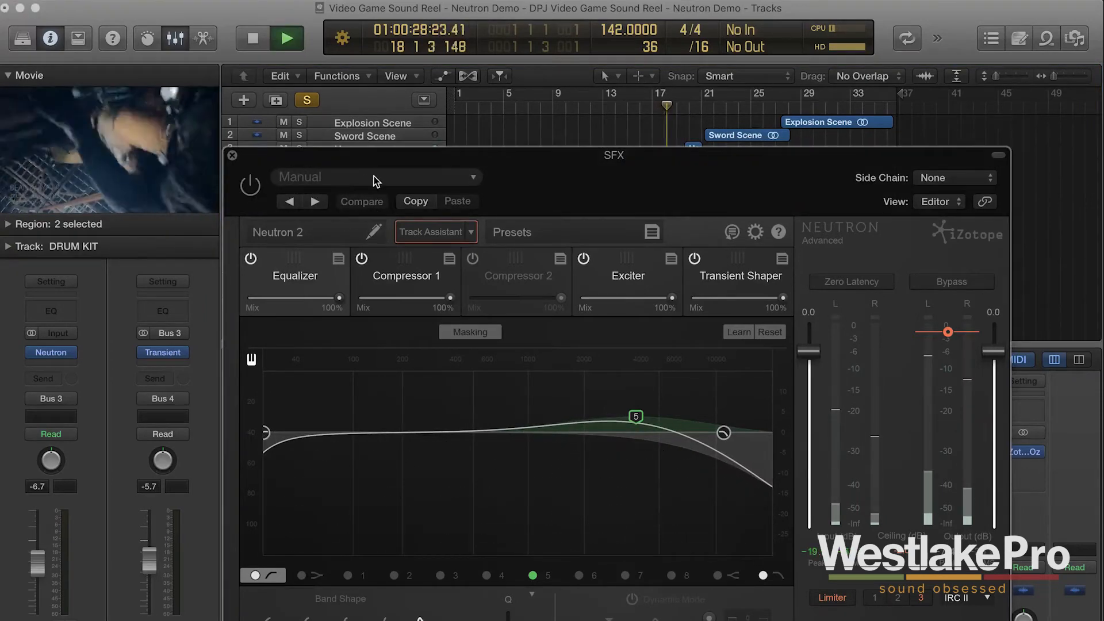
click(285, 38)
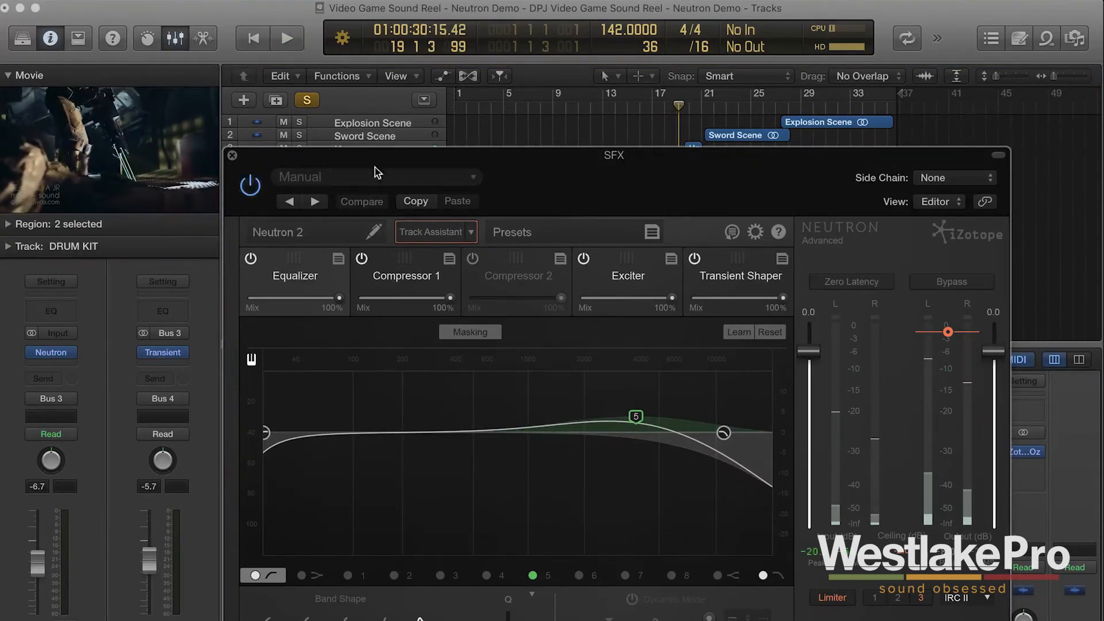
click(286, 38)
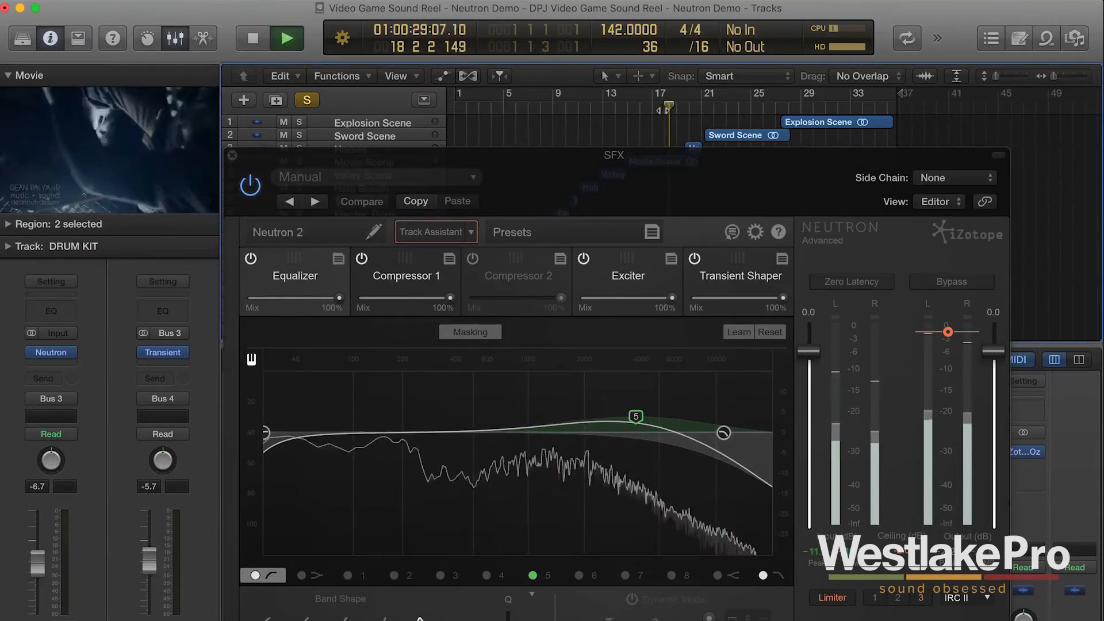
click(285, 38)
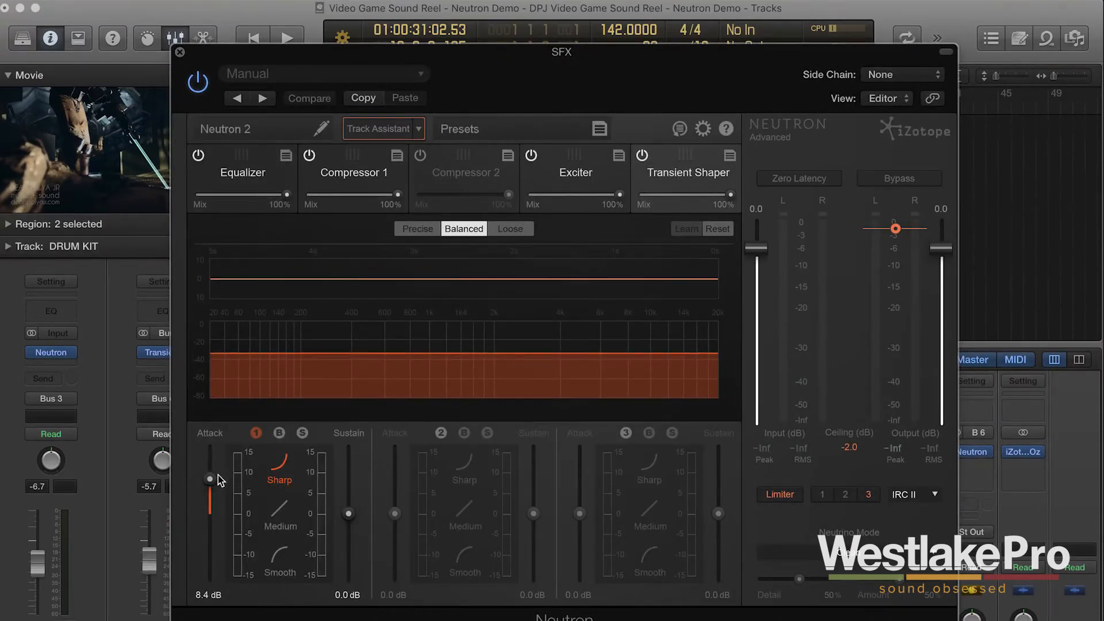
click(180, 52)
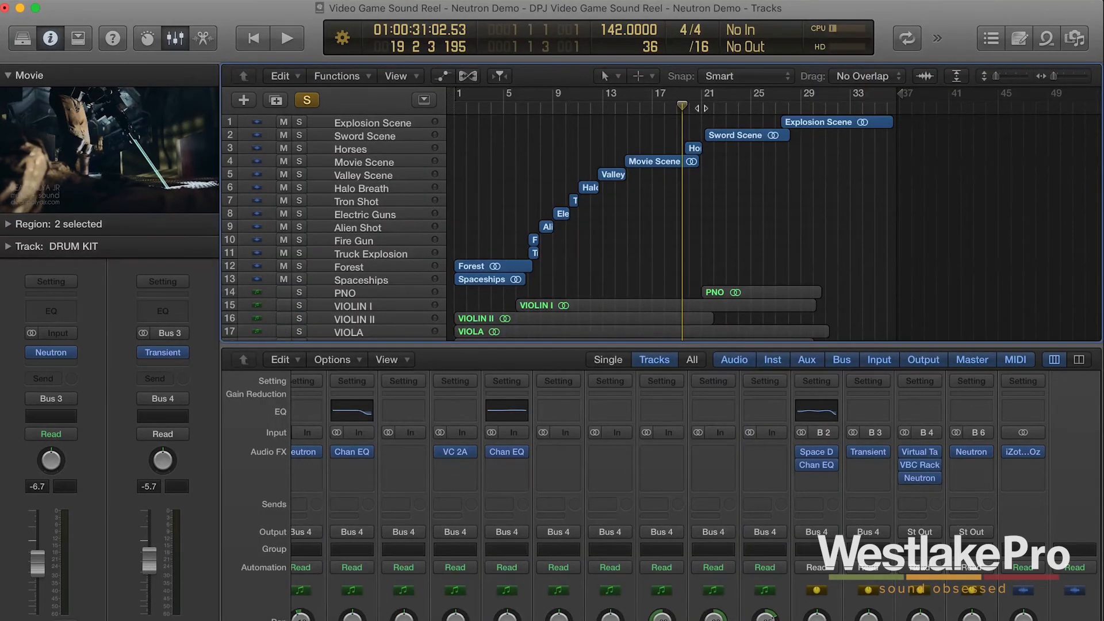
click(286, 38)
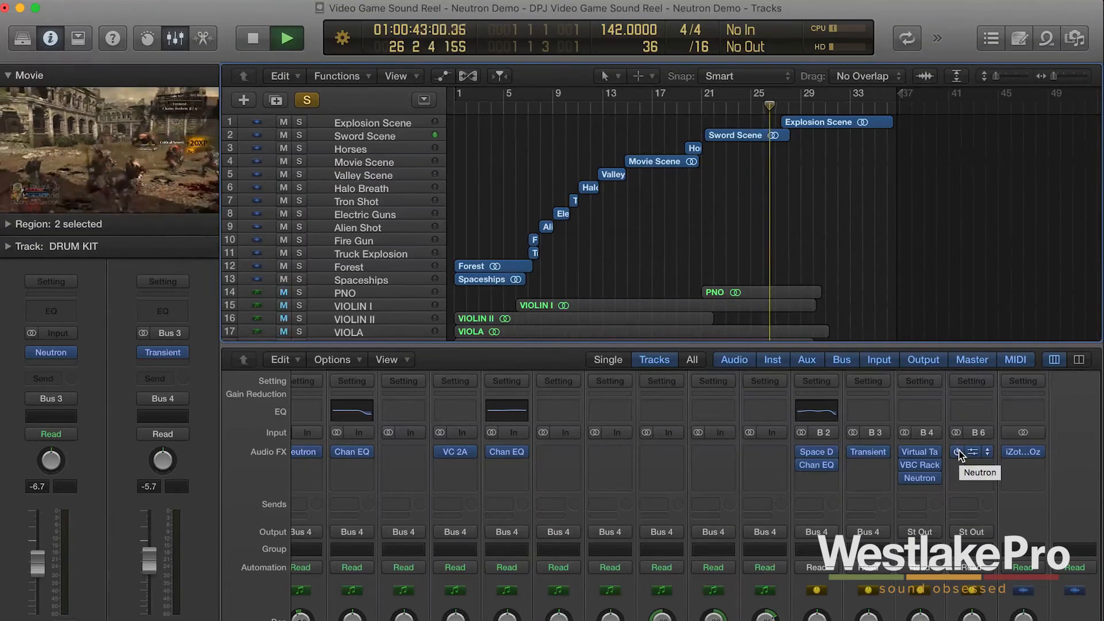
click(286, 38)
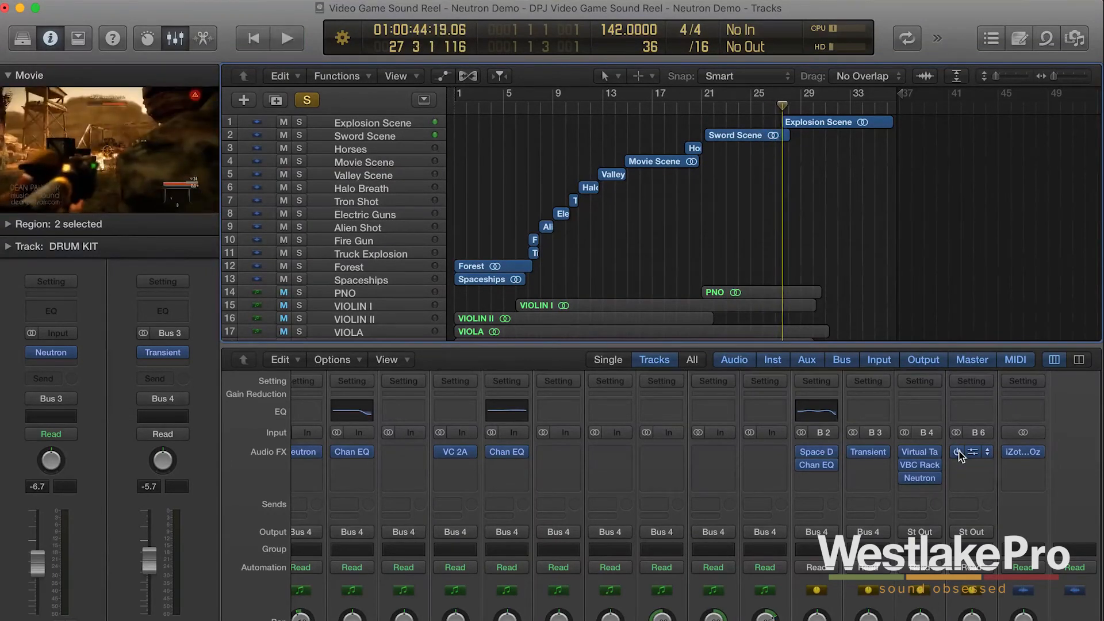